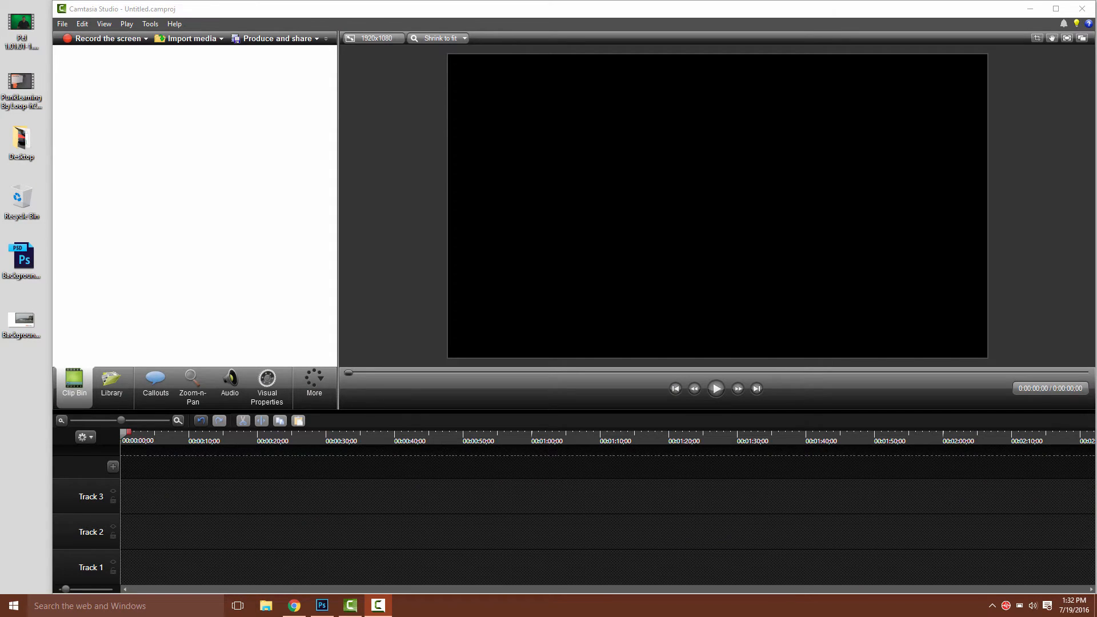
{"action": "mouse_move", "coordinate": [1023, 302]}
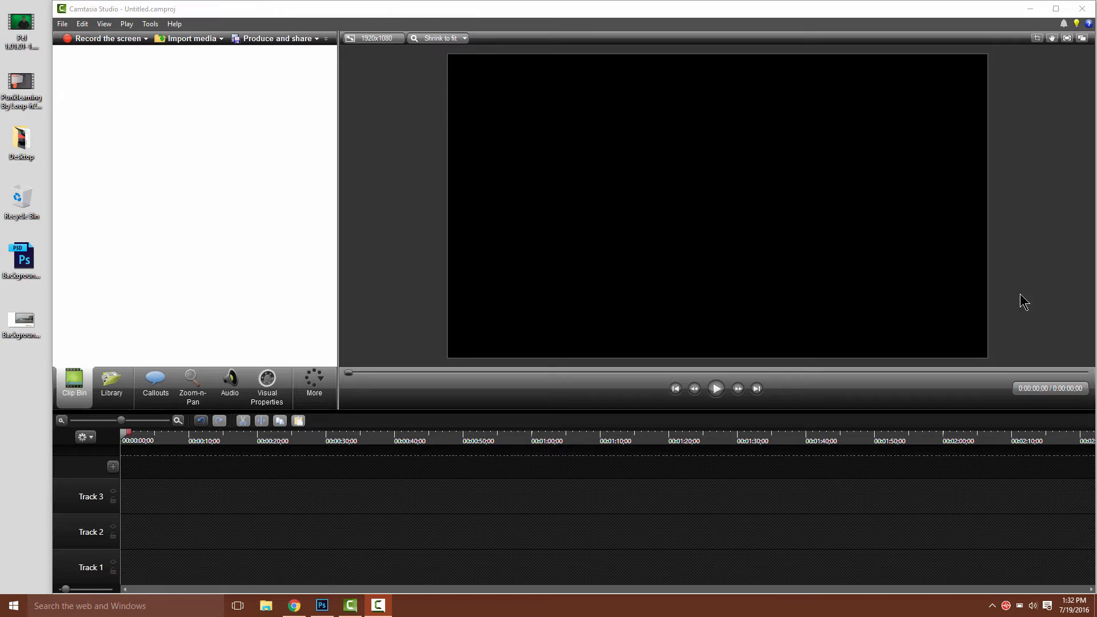
{"action": "mouse_move", "coordinate": [417, 255]}
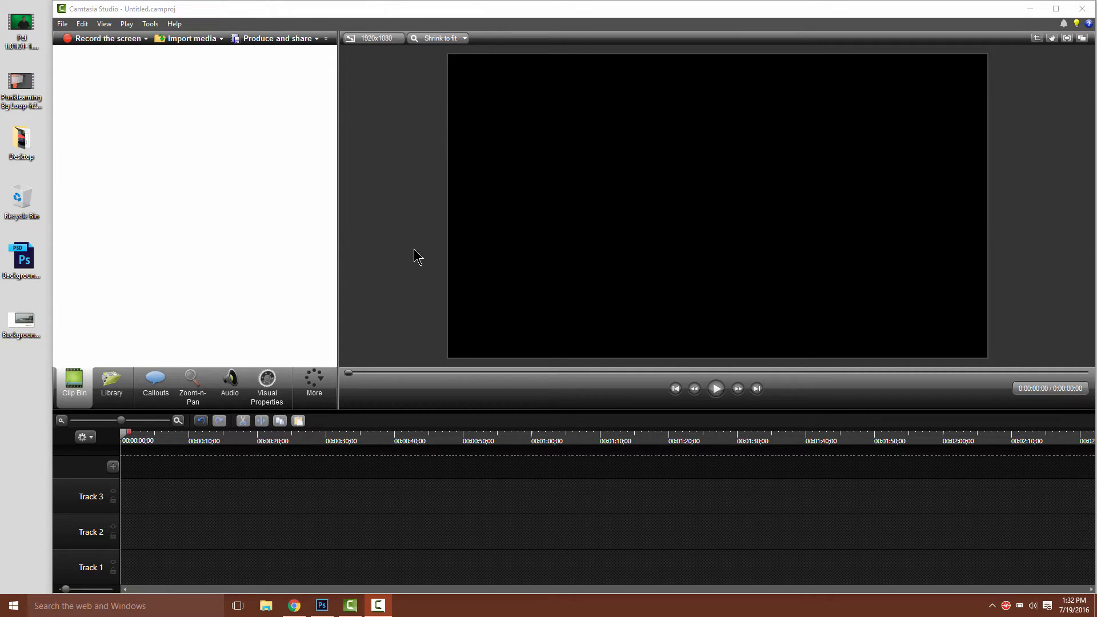
{"action": "mouse_move", "coordinate": [84, 308]}
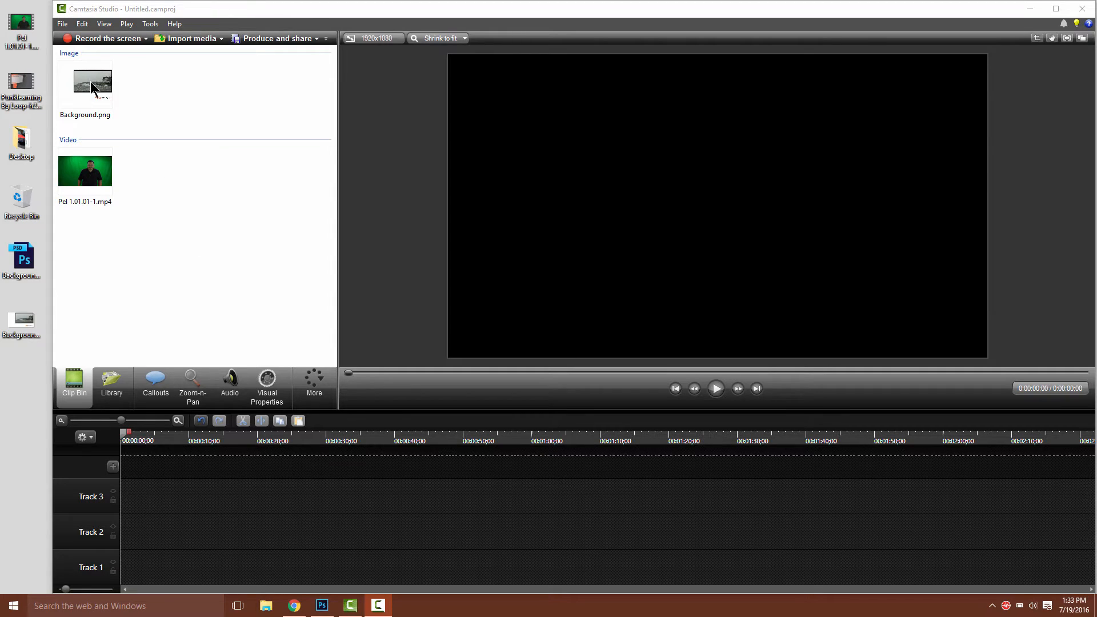
Add Background.png to Track 1 and Pel 1.01.01-1.mp4 to Track 2.
{"action": "left_click", "coordinate": [84, 83]}
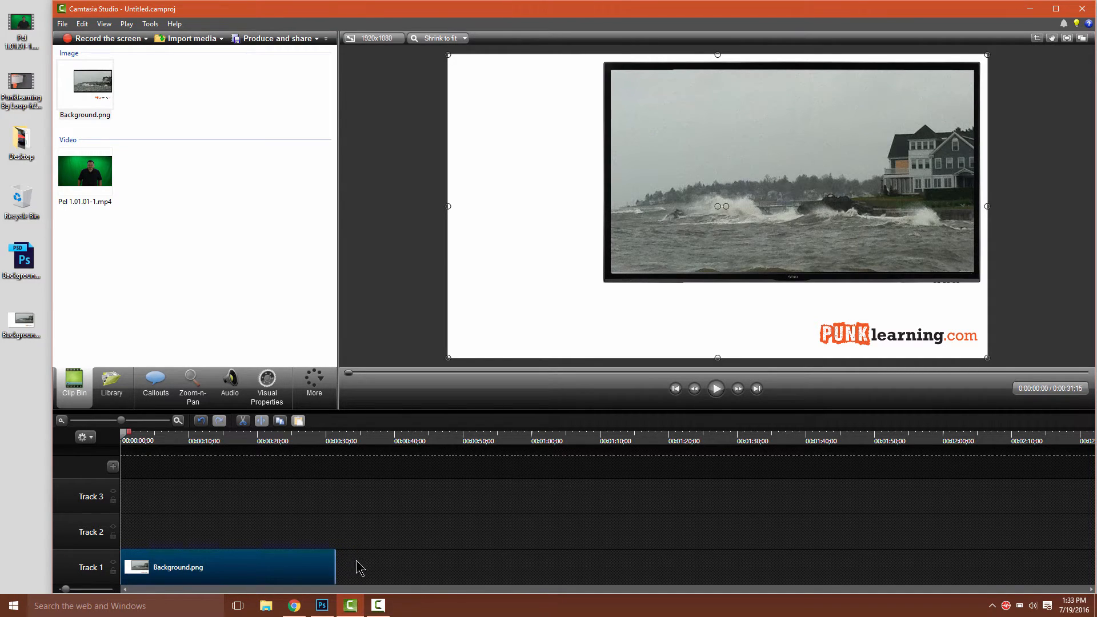
{"action": "left_click", "coordinate": [84, 170]}
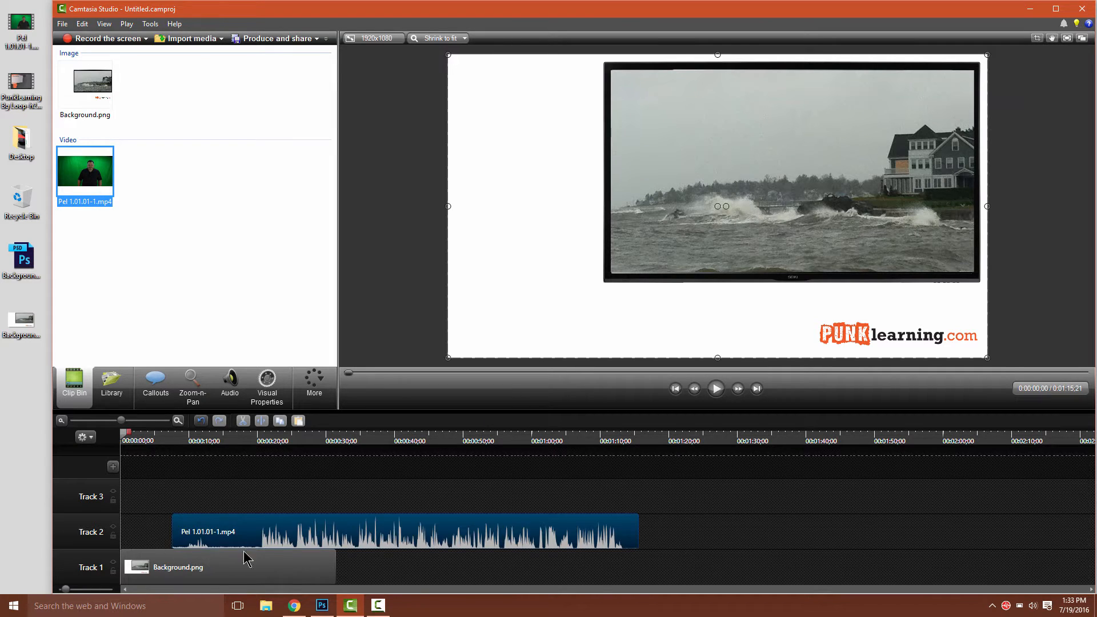
Start the presenter clip at 0:00 and stretch Background.png to the video's end.
{"action": "left_click", "coordinate": [280, 532]}
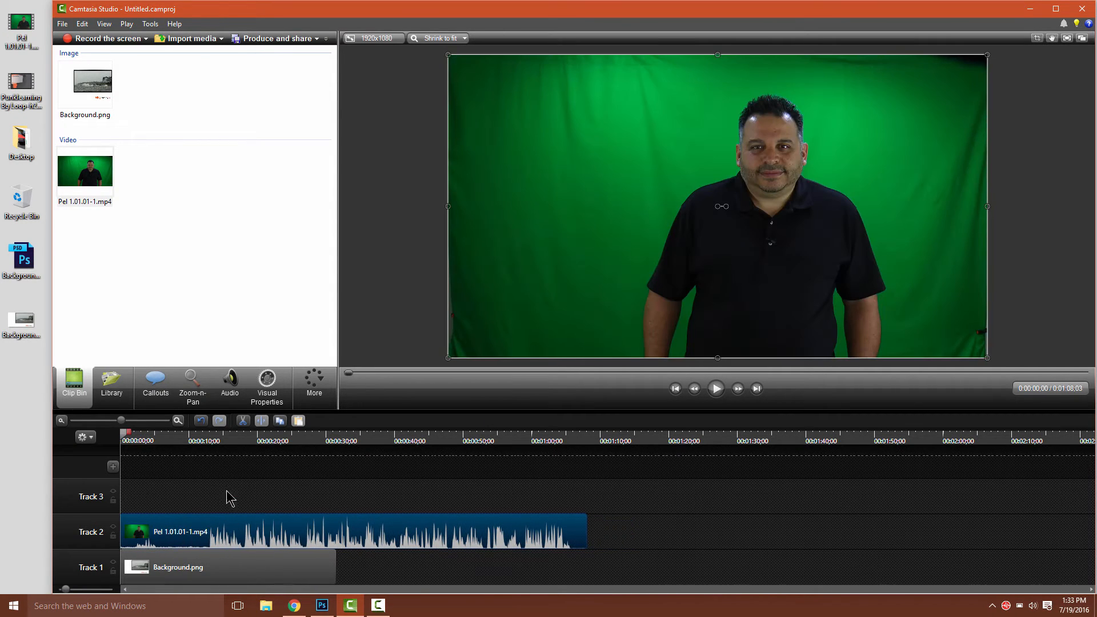
{"action": "left_click", "coordinate": [153, 440]}
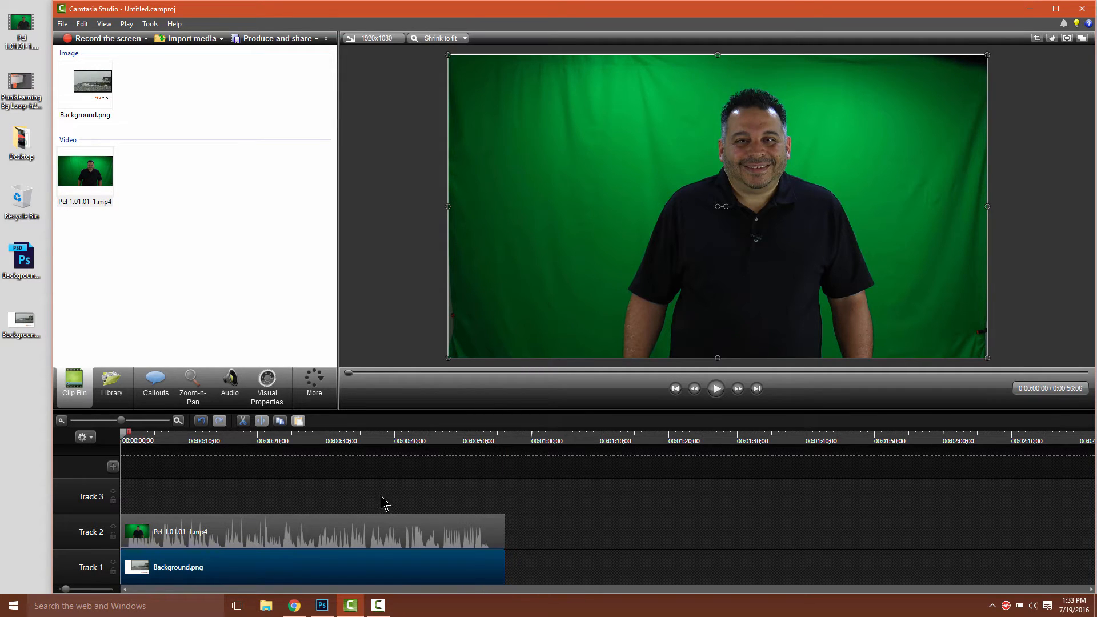
{"action": "mouse_move", "coordinate": [570, 346]}
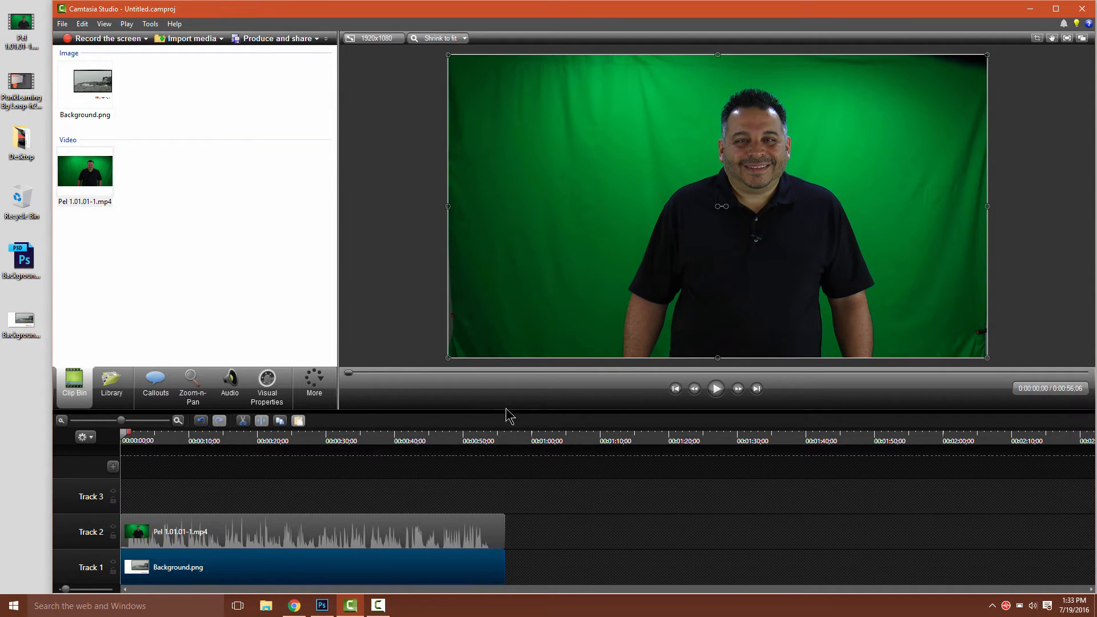
{"action": "mouse_move", "coordinate": [664, 320]}
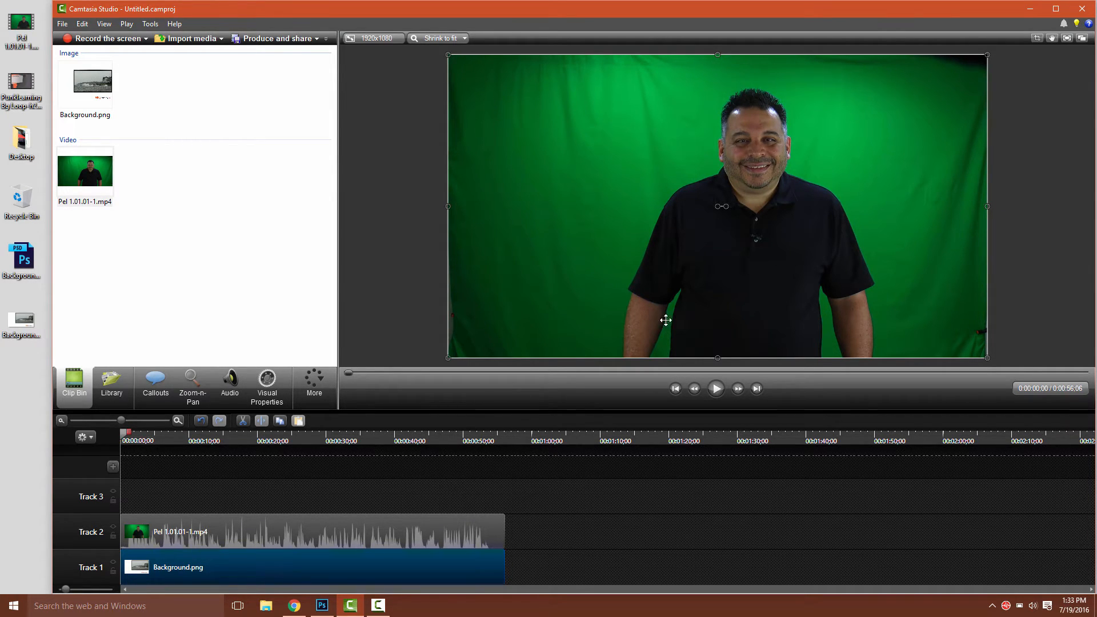
{"action": "mouse_move", "coordinate": [787, 267]}
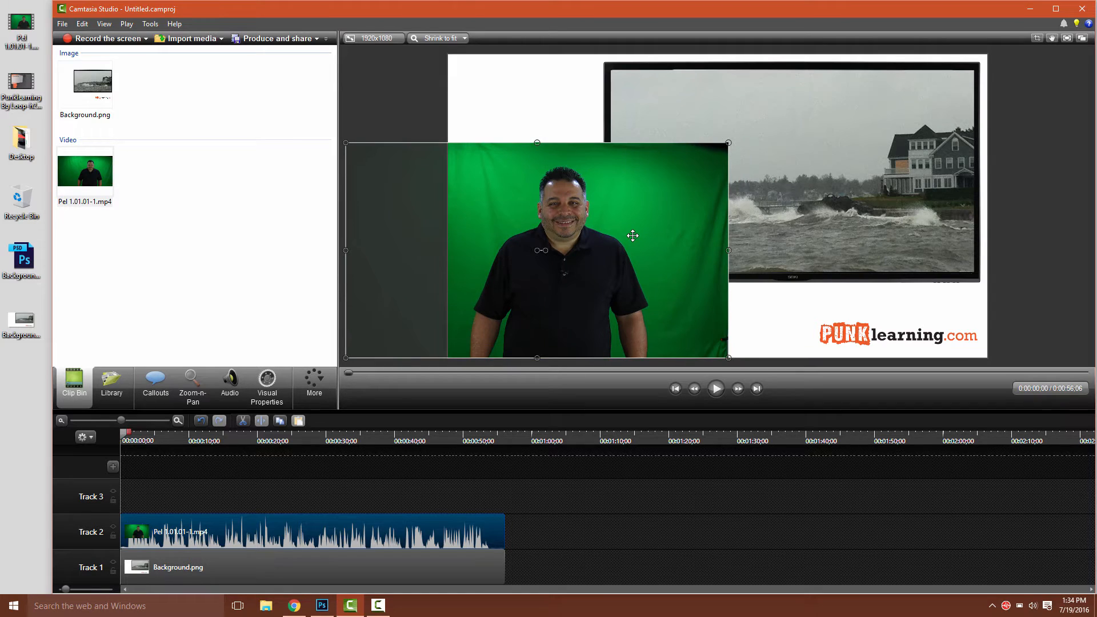
{"action": "mouse_move", "coordinate": [802, 142]}
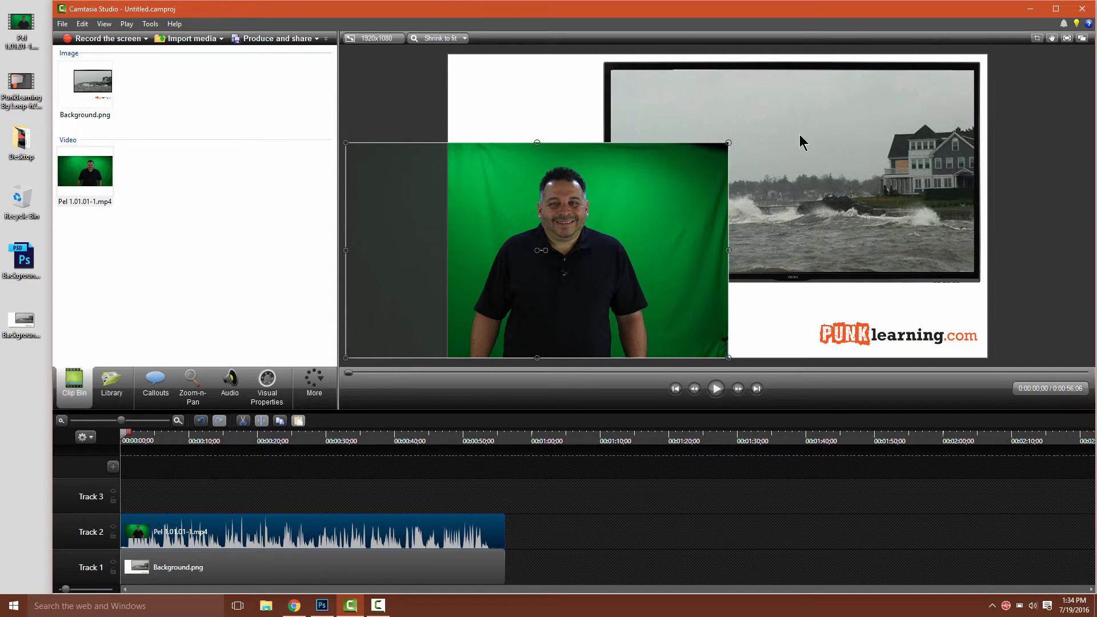
{"action": "mouse_move", "coordinate": [1038, 38]}
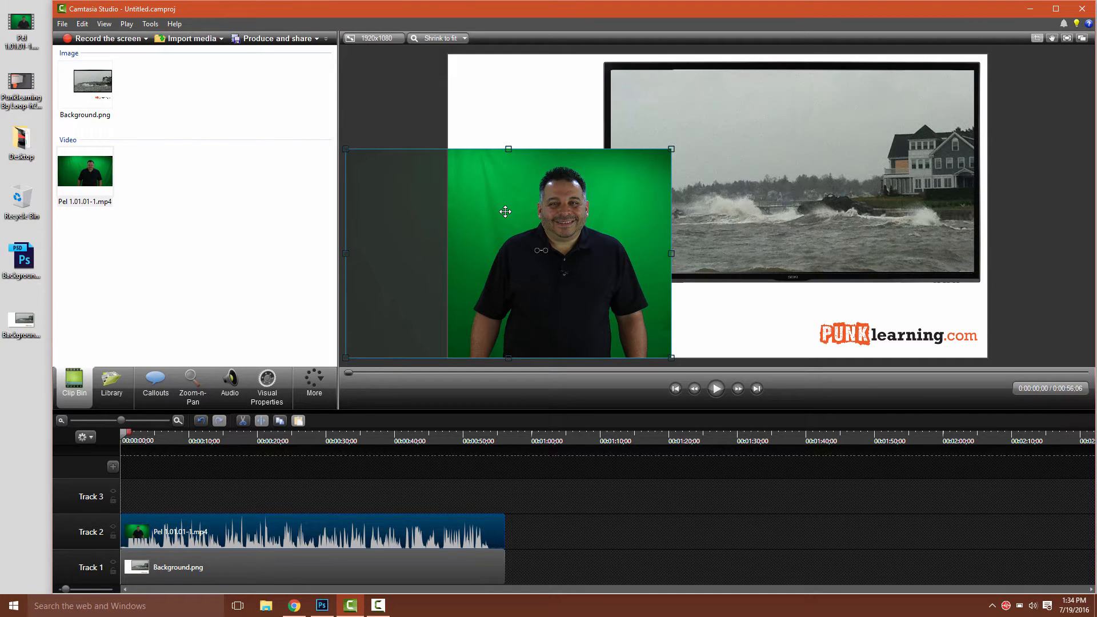
{"action": "mouse_move", "coordinate": [629, 233]}
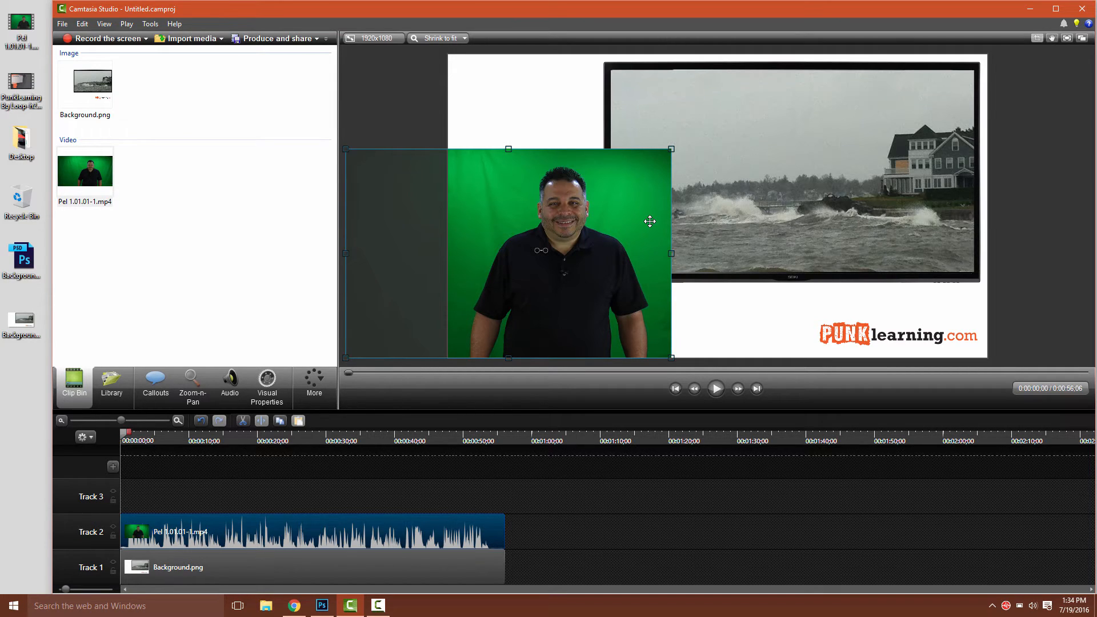
{"action": "mouse_move", "coordinate": [1038, 38]}
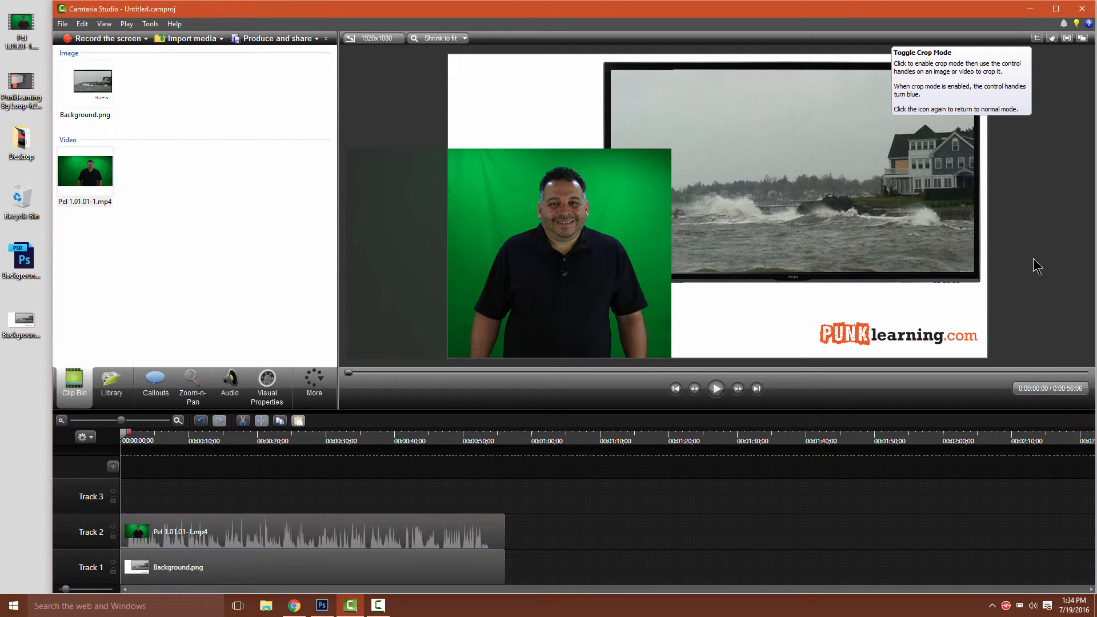
Turn off Crop Mode and show Visual Properties for the presenter clip on Track 2.
{"action": "left_click", "coordinate": [715, 388]}
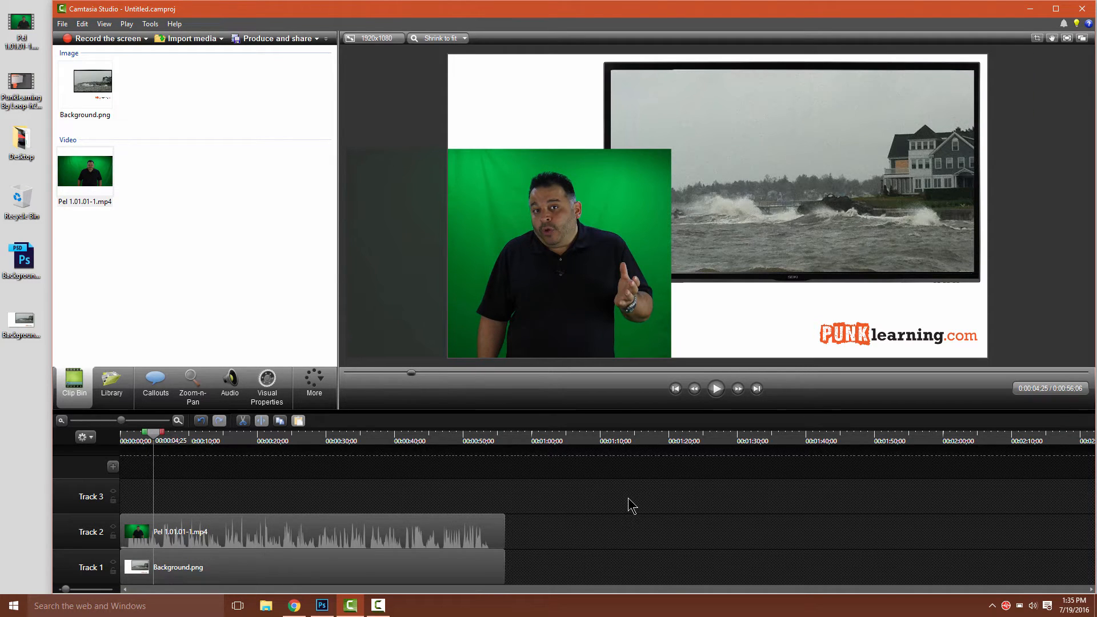
{"action": "mouse_move", "coordinate": [602, 477]}
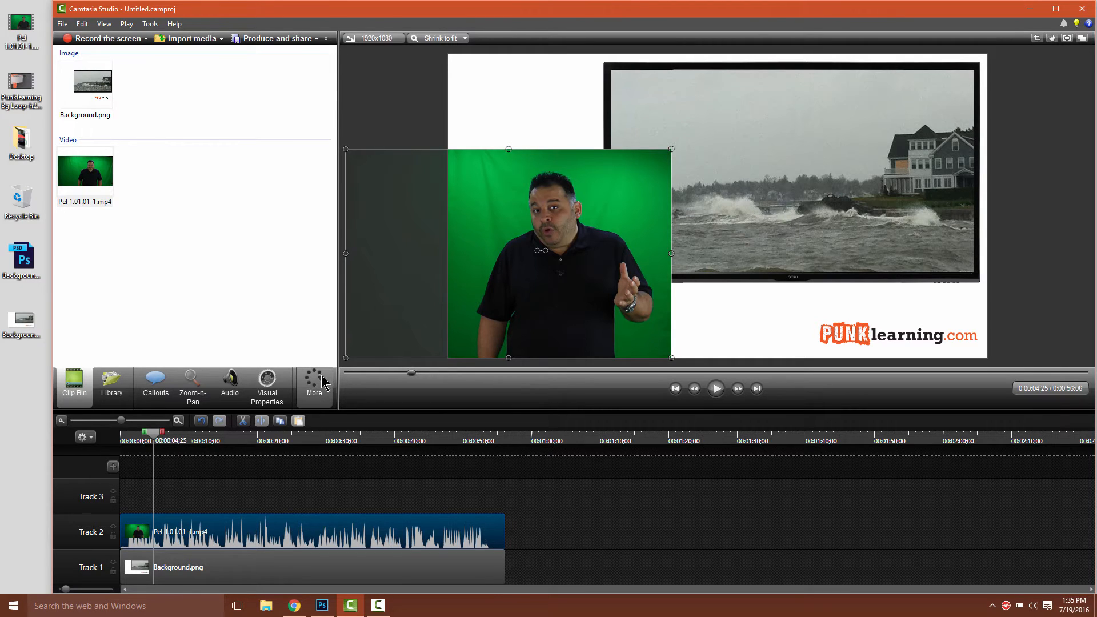
{"action": "left_click", "coordinate": [267, 388]}
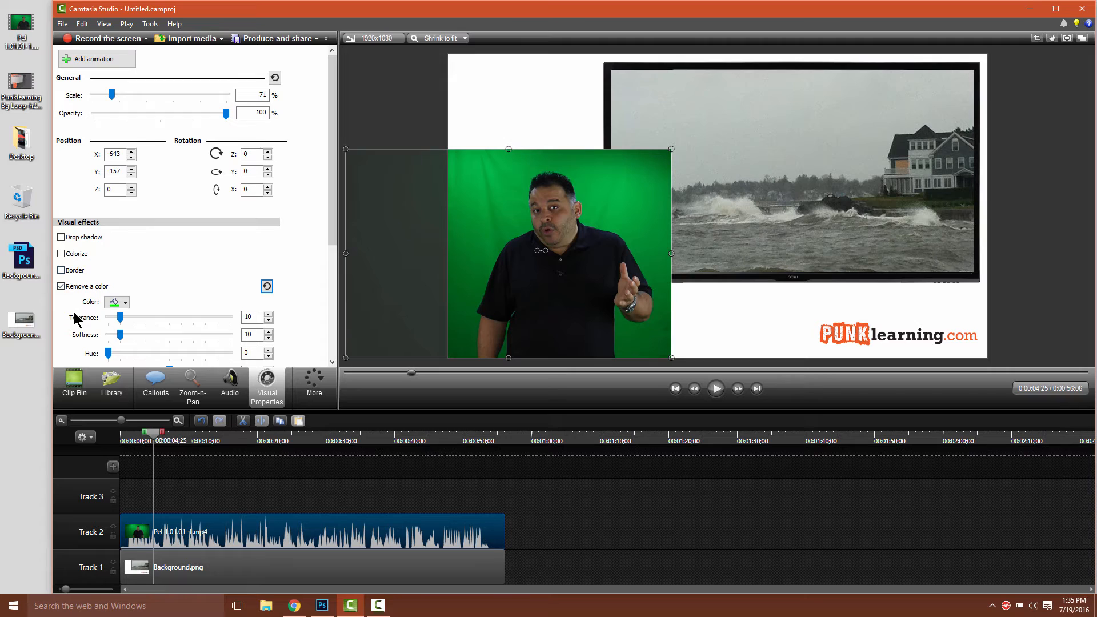
Scroll the Visual Properties panel down to the Remove a color settings.
{"action": "scroll", "scroll_direction": "down", "scroll_amount": 3}
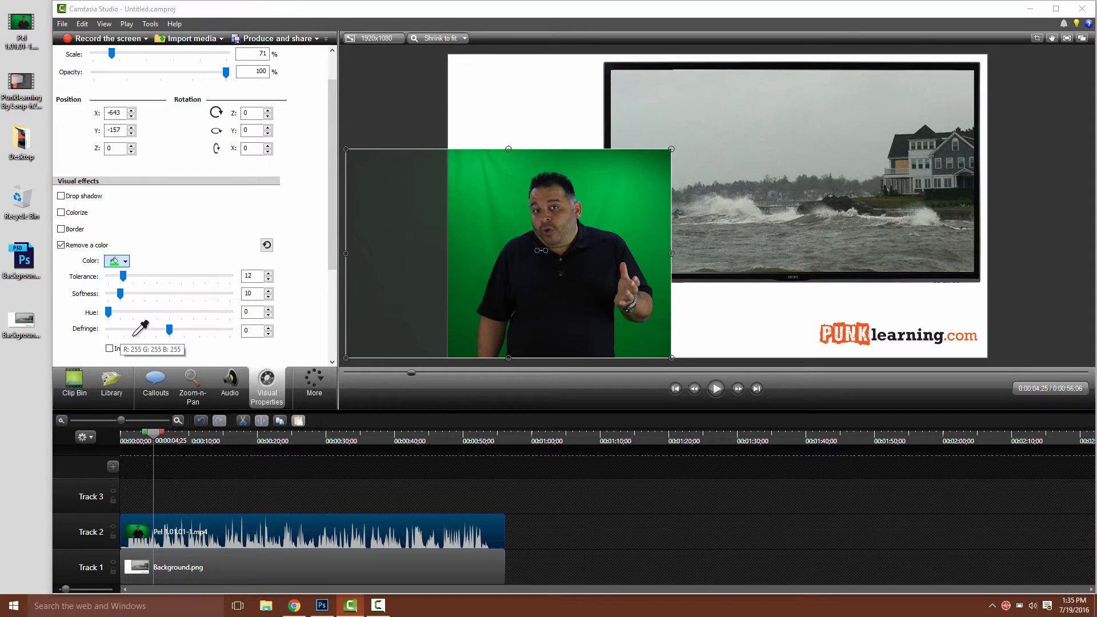
{"action": "mouse_move", "coordinate": [495, 226]}
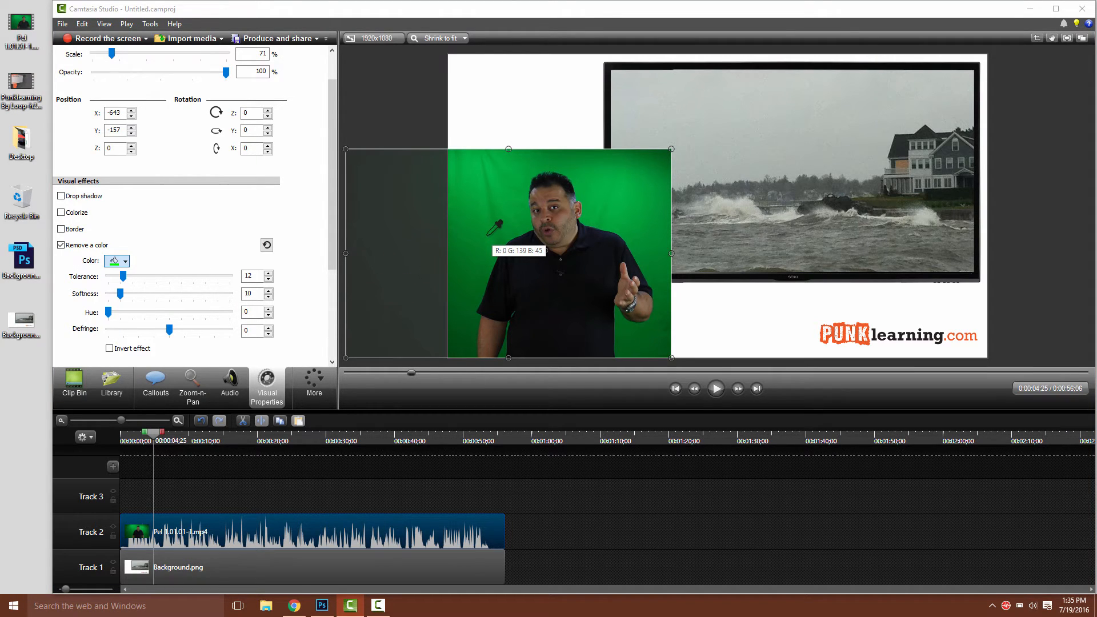
{"action": "mouse_move", "coordinate": [503, 189]}
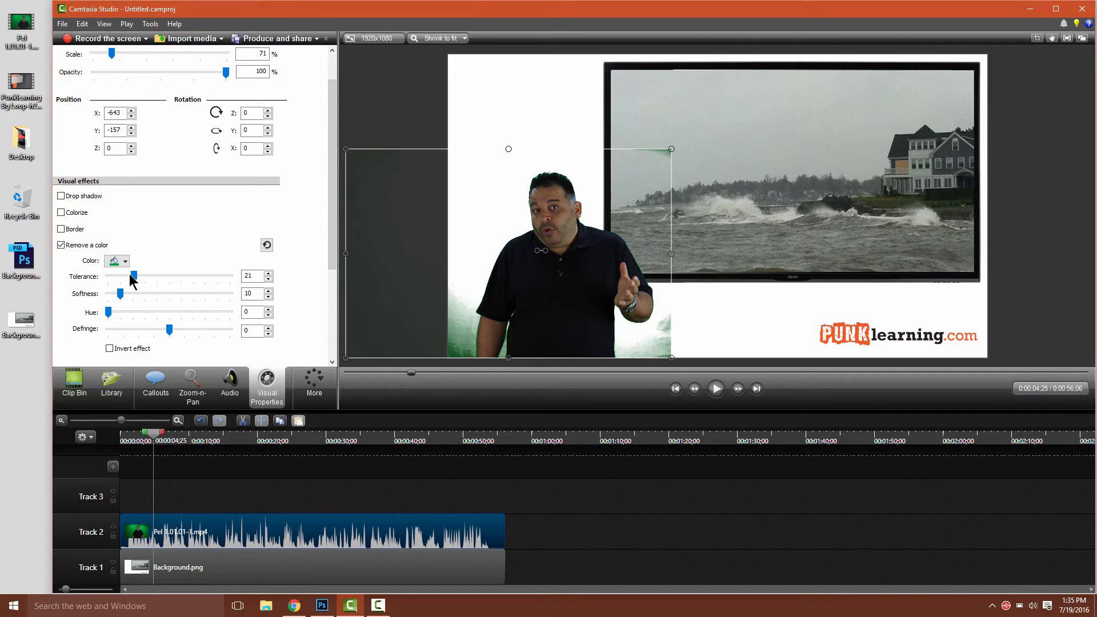
{"action": "mouse_move", "coordinate": [144, 278]}
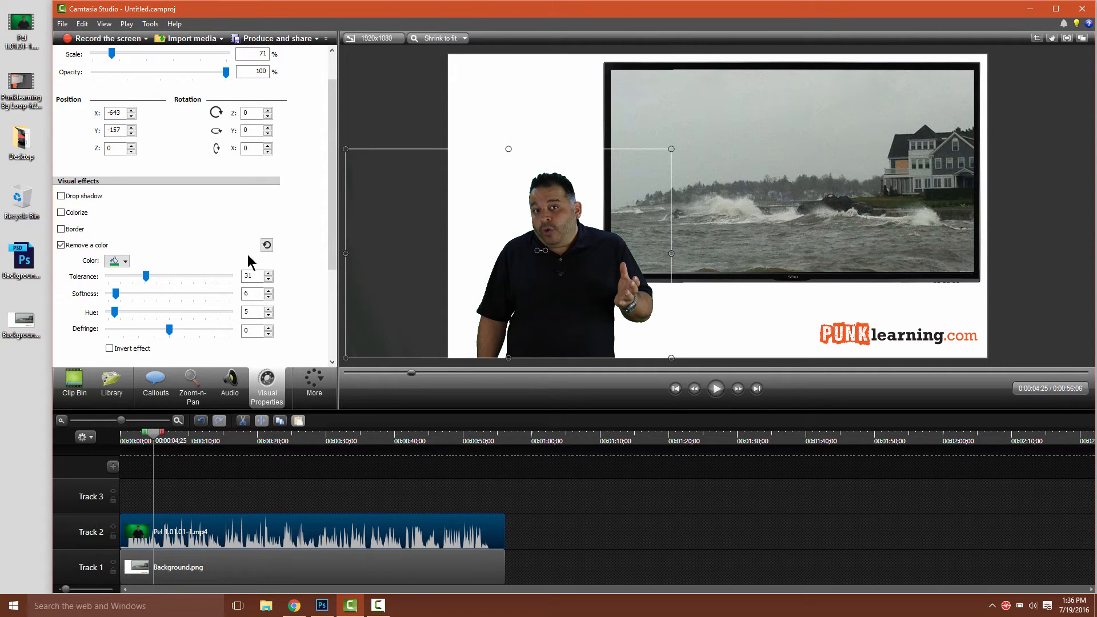
{"action": "mouse_move", "coordinate": [350, 405]}
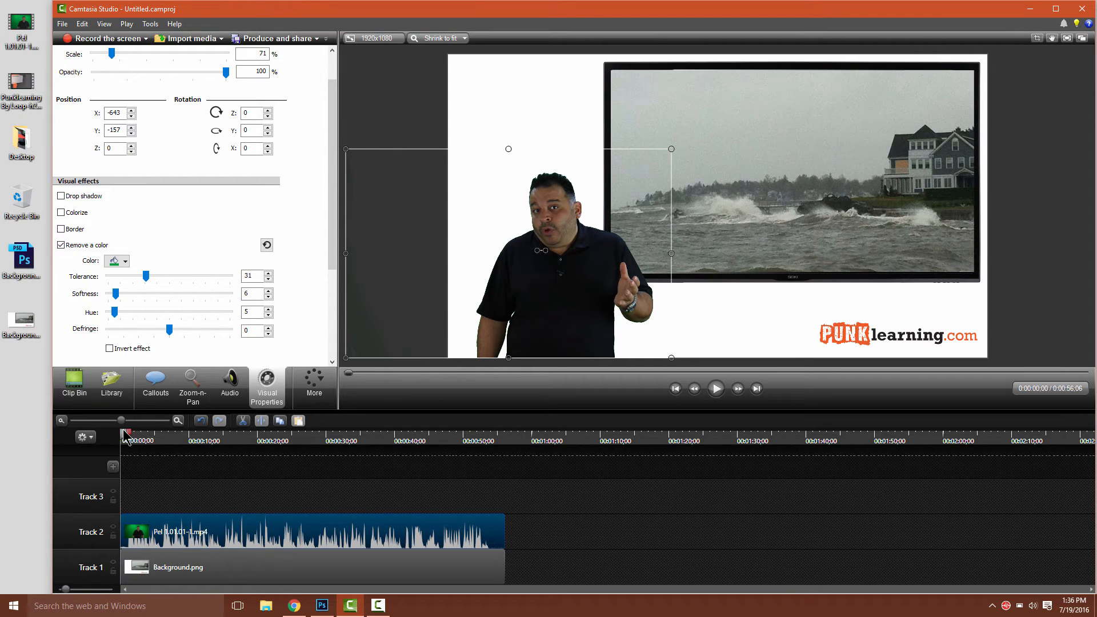
Play back the keyed presenter from the start to check the green removal.
{"action": "left_click", "coordinate": [715, 388]}
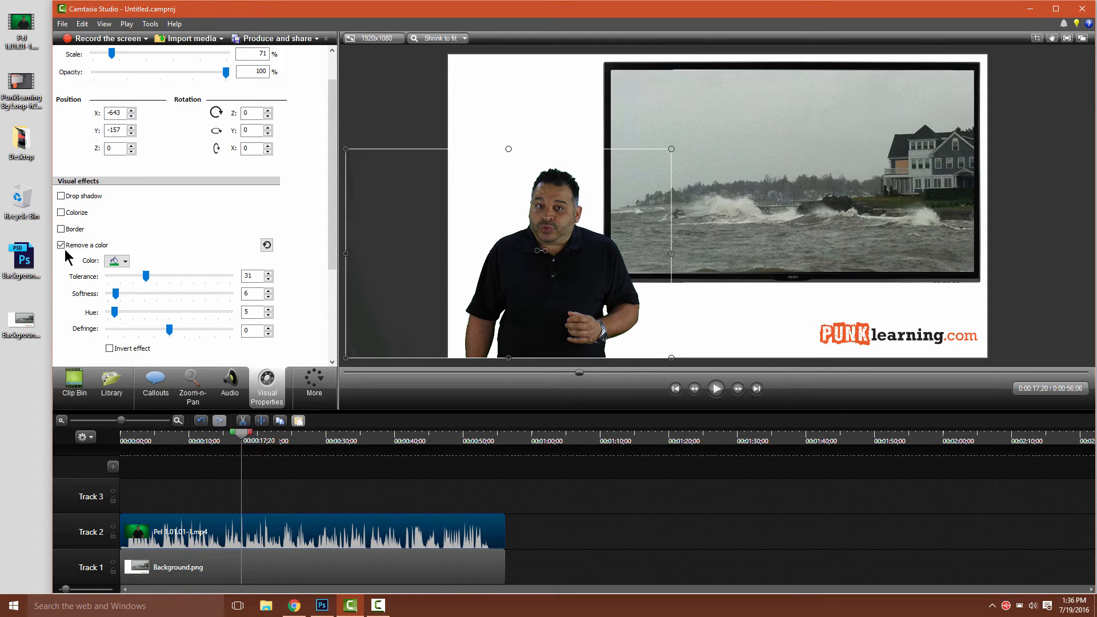
{"action": "mouse_move", "coordinate": [333, 136]}
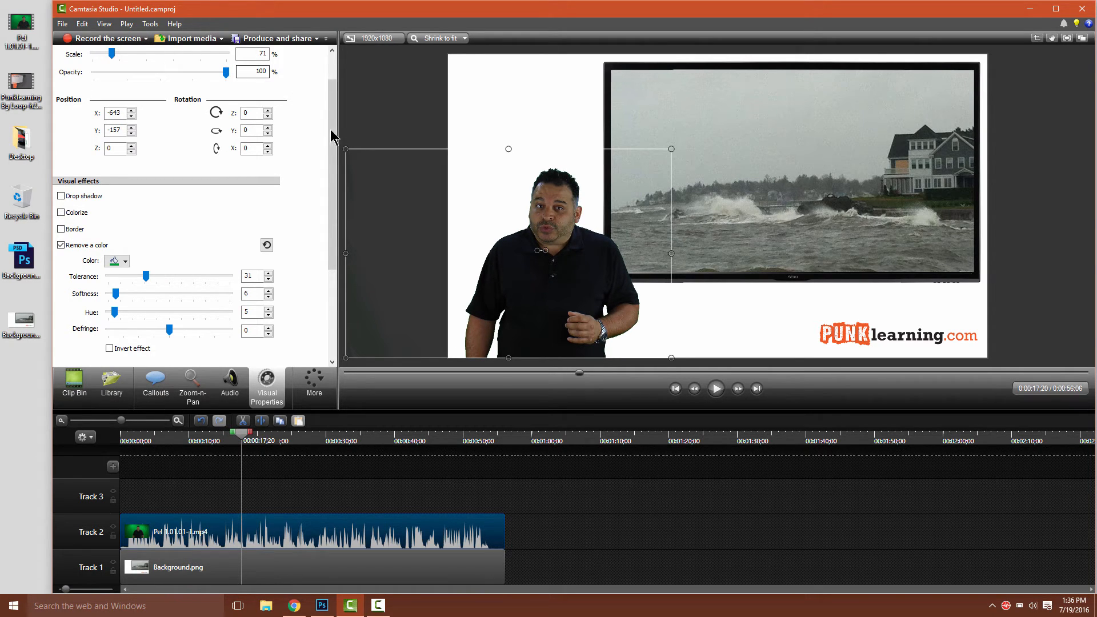
{"action": "scroll", "scroll_direction": "up", "scroll_amount": 3}
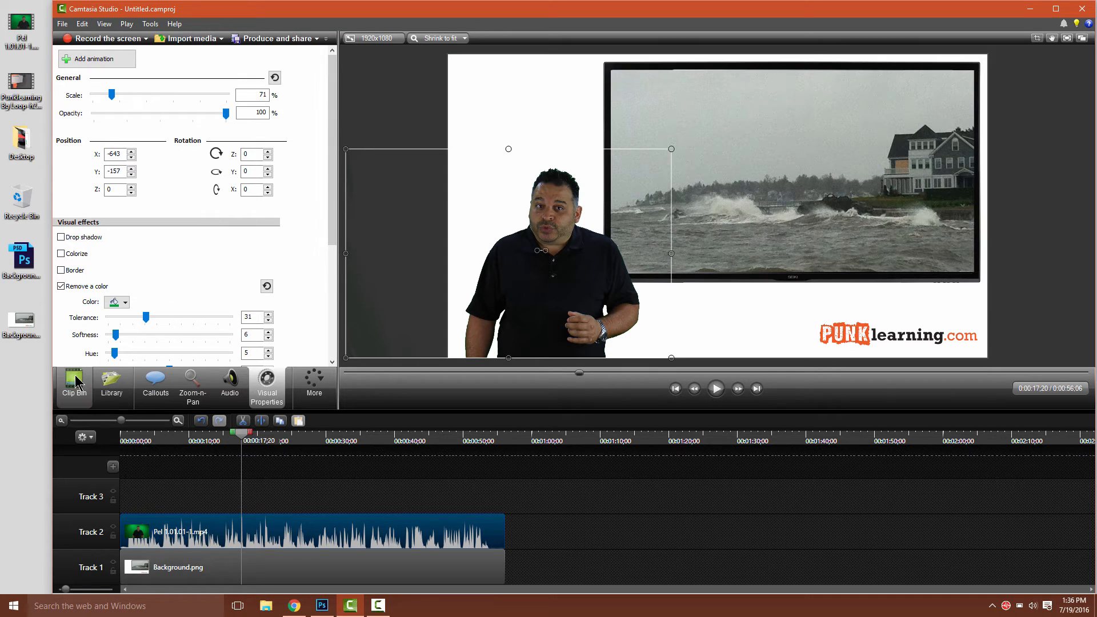
Import the Punklearning Bg Loop video and place it on Track 2 behind the presenter.
{"action": "left_click", "coordinate": [74, 384]}
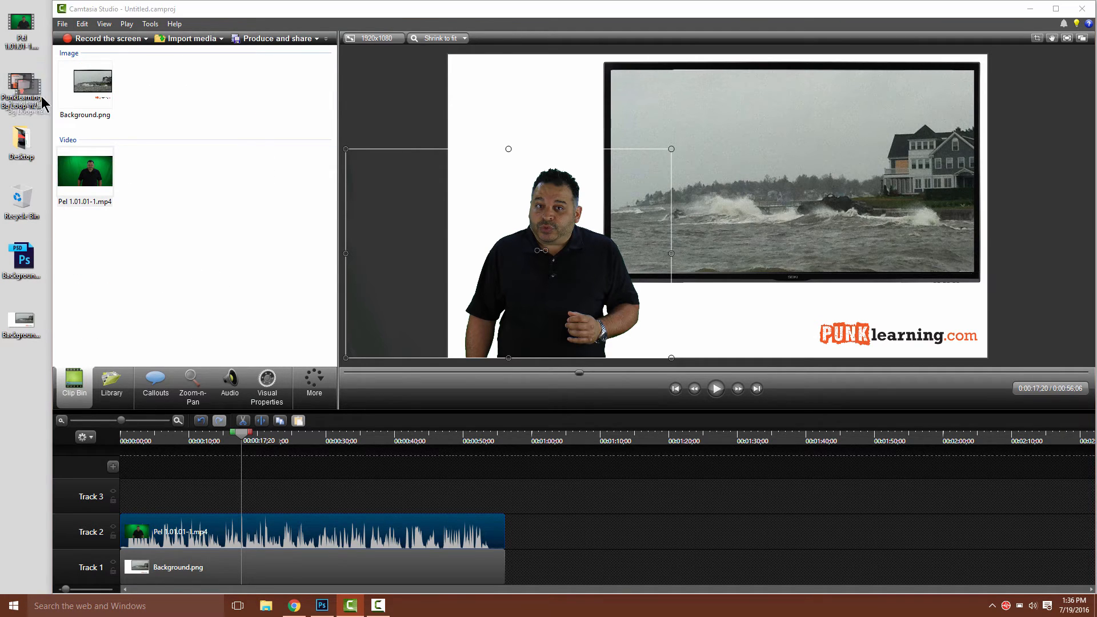
{"action": "mouse_move", "coordinate": [150, 171]}
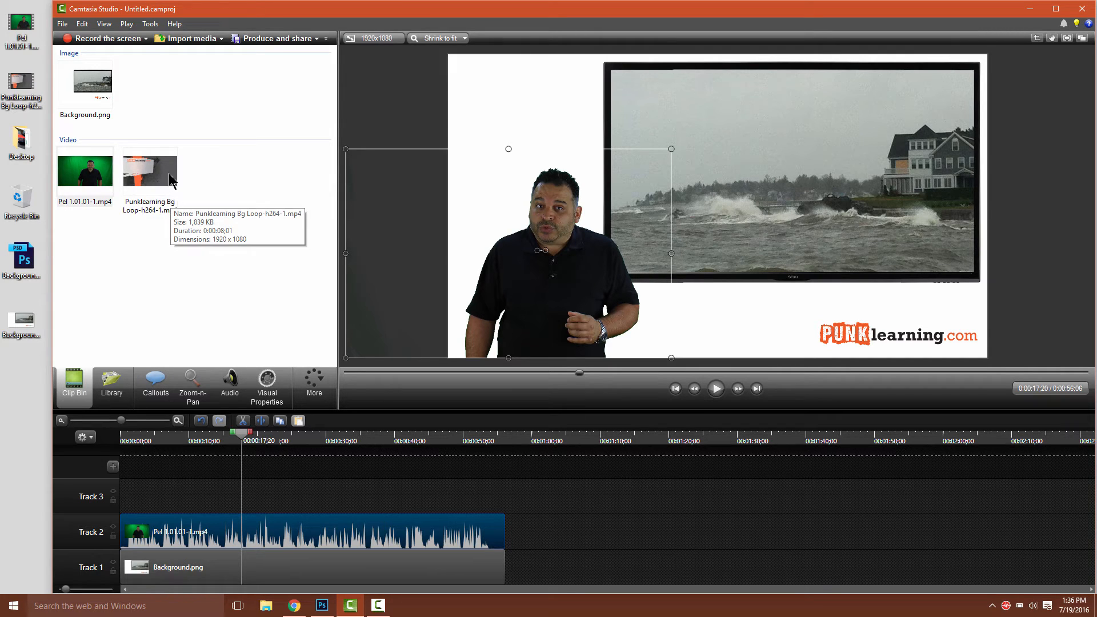
{"action": "left_click", "coordinate": [150, 170]}
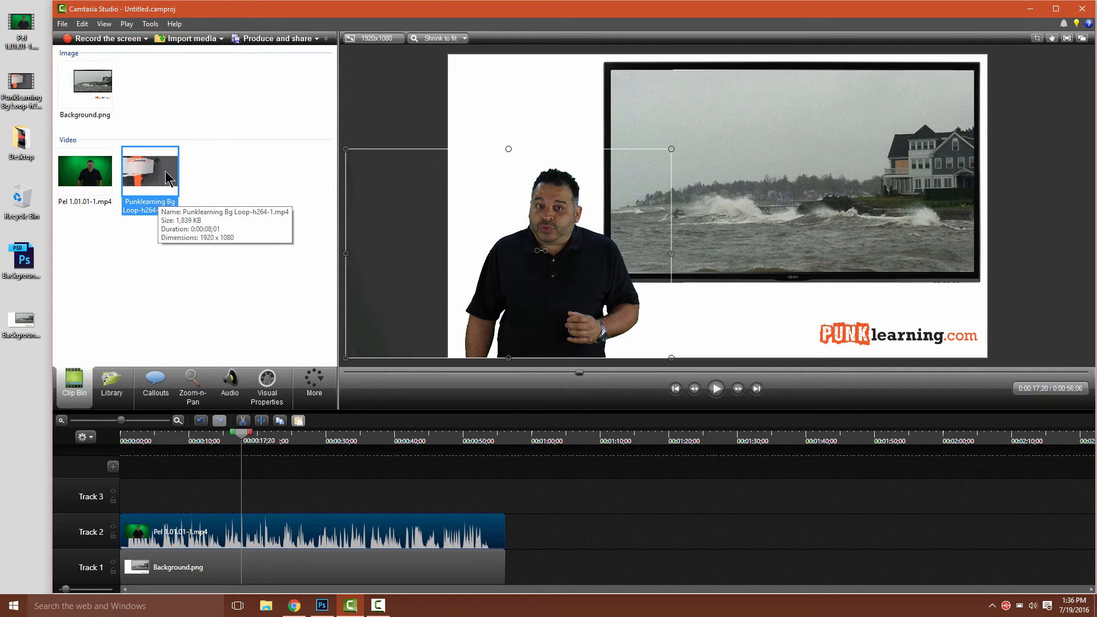
{"action": "mouse_move", "coordinate": [166, 536]}
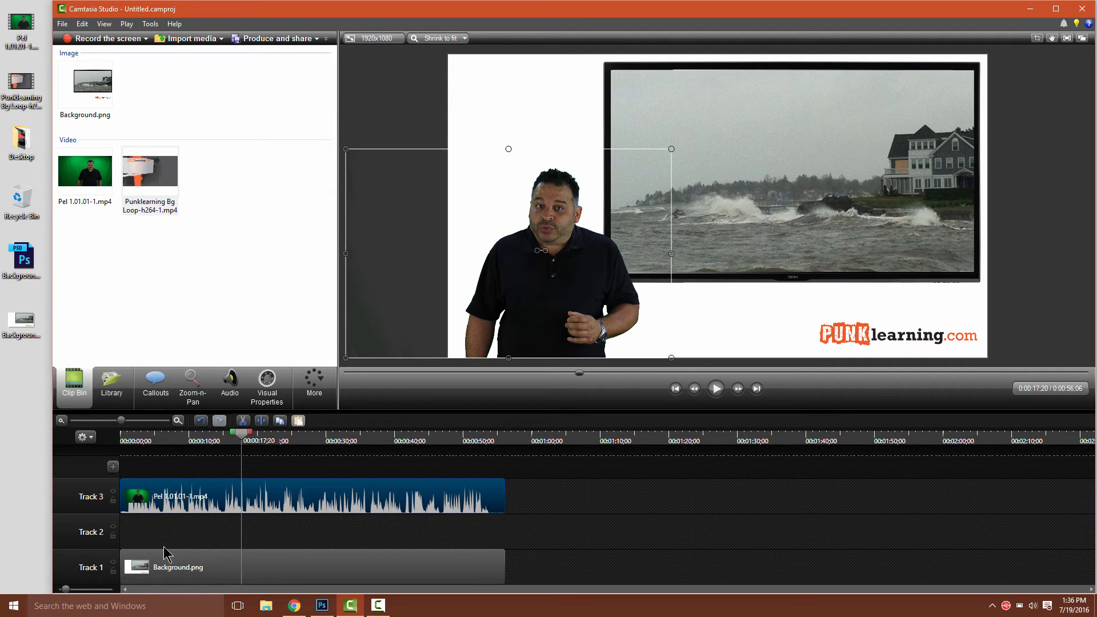
{"action": "left_click", "coordinate": [150, 171]}
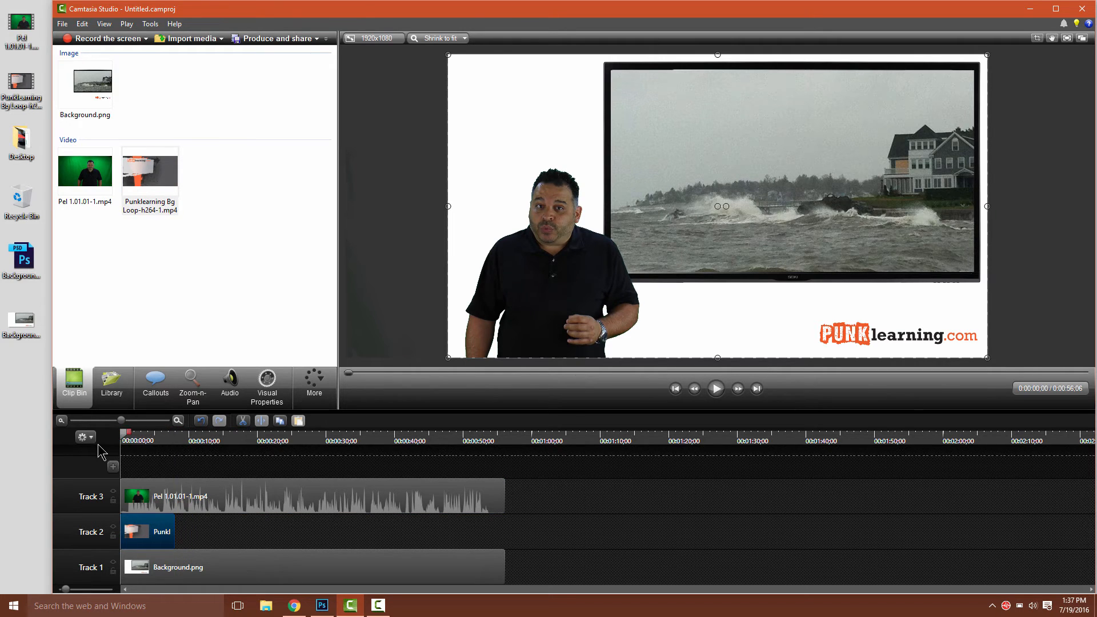
{"action": "mouse_move", "coordinate": [179, 542]}
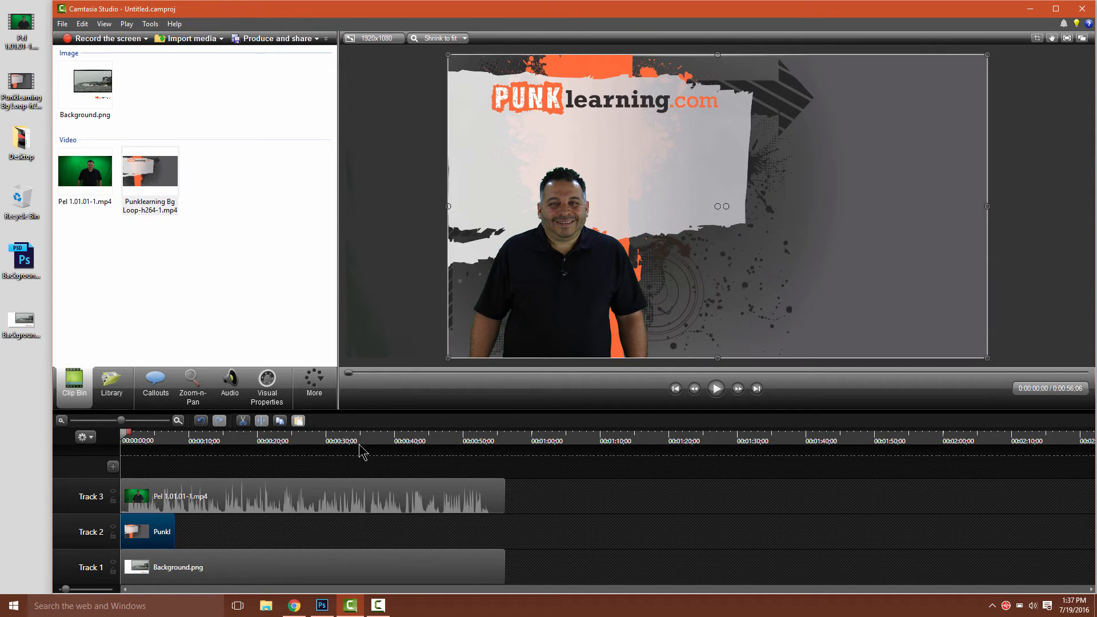
{"action": "mouse_move", "coordinate": [643, 236]}
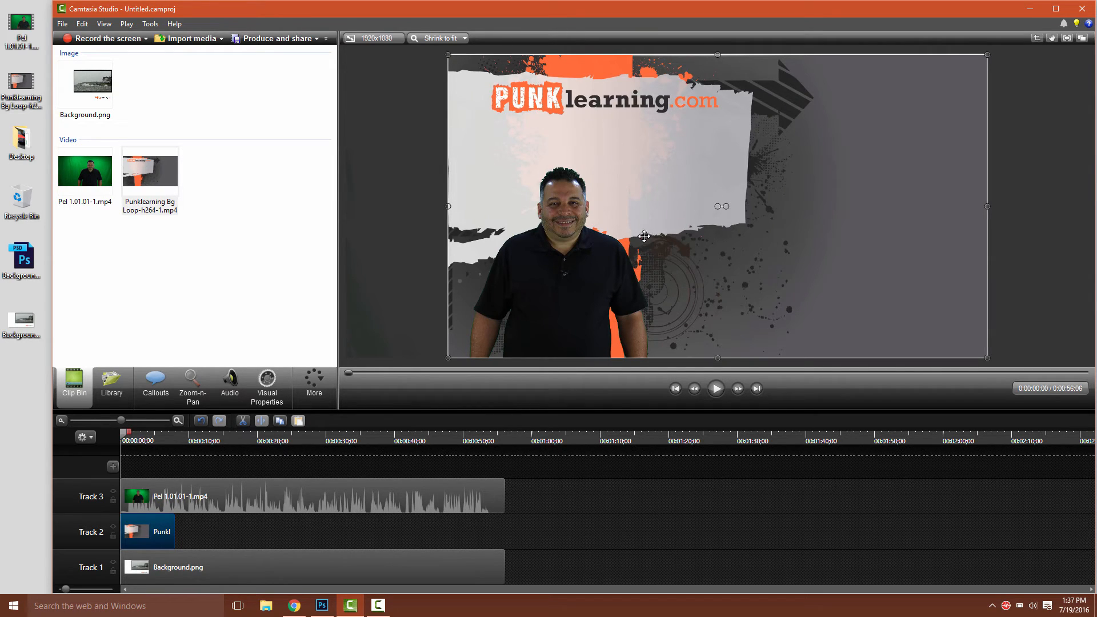
{"action": "left_click", "coordinate": [715, 389]}
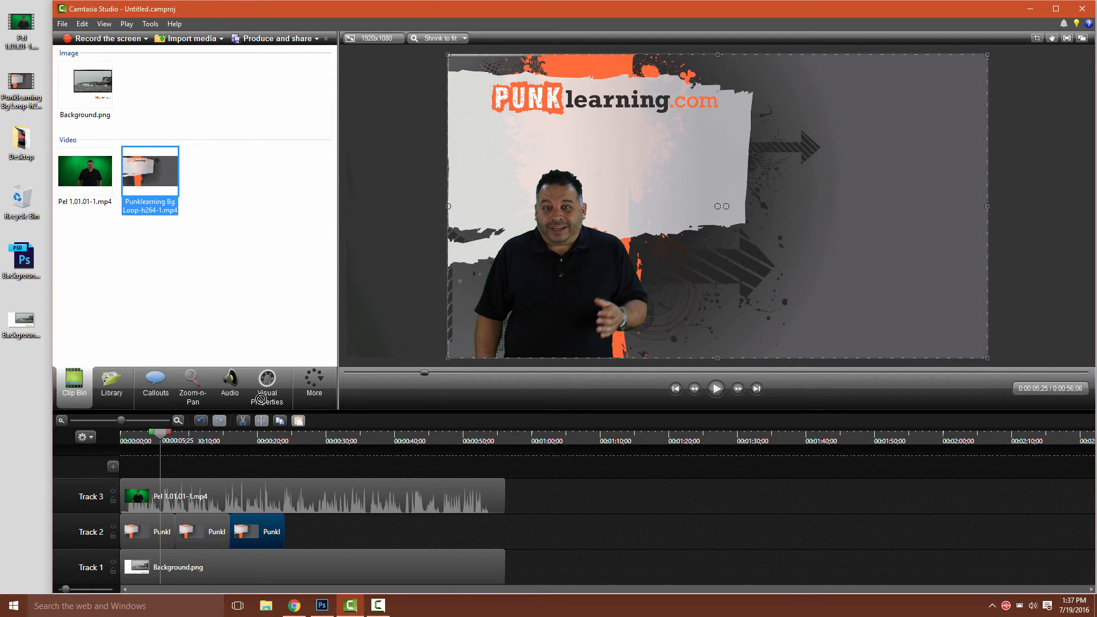
Paste copies of the Punklearning loop end-to-end on Track 2 to match the presenter clip.
{"action": "left_click", "coordinate": [317, 530]}
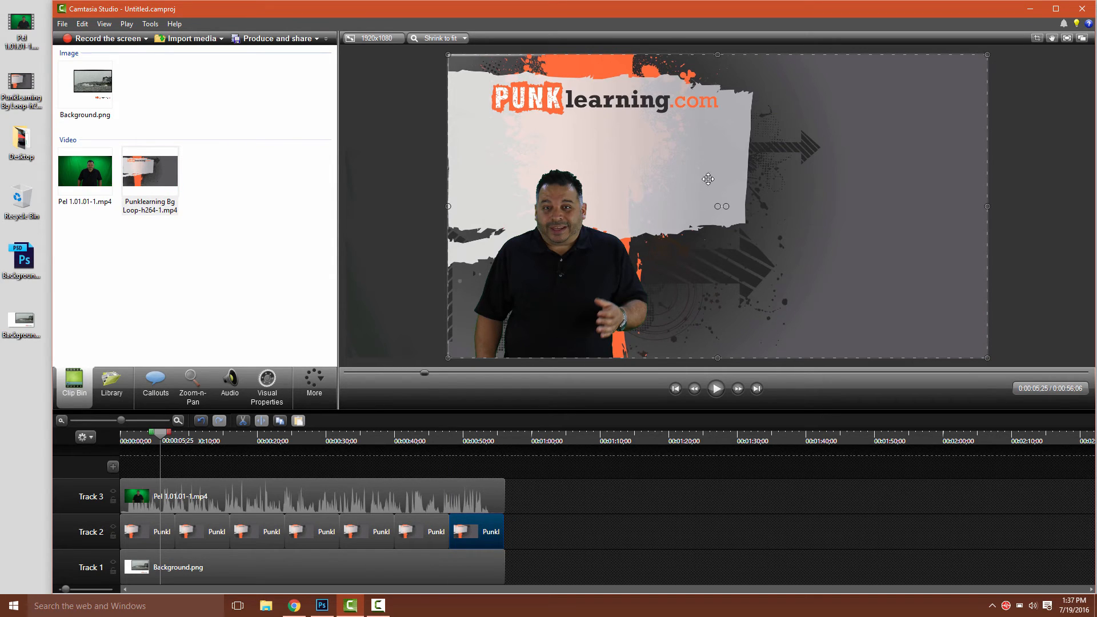
{"action": "mouse_move", "coordinate": [545, 213]}
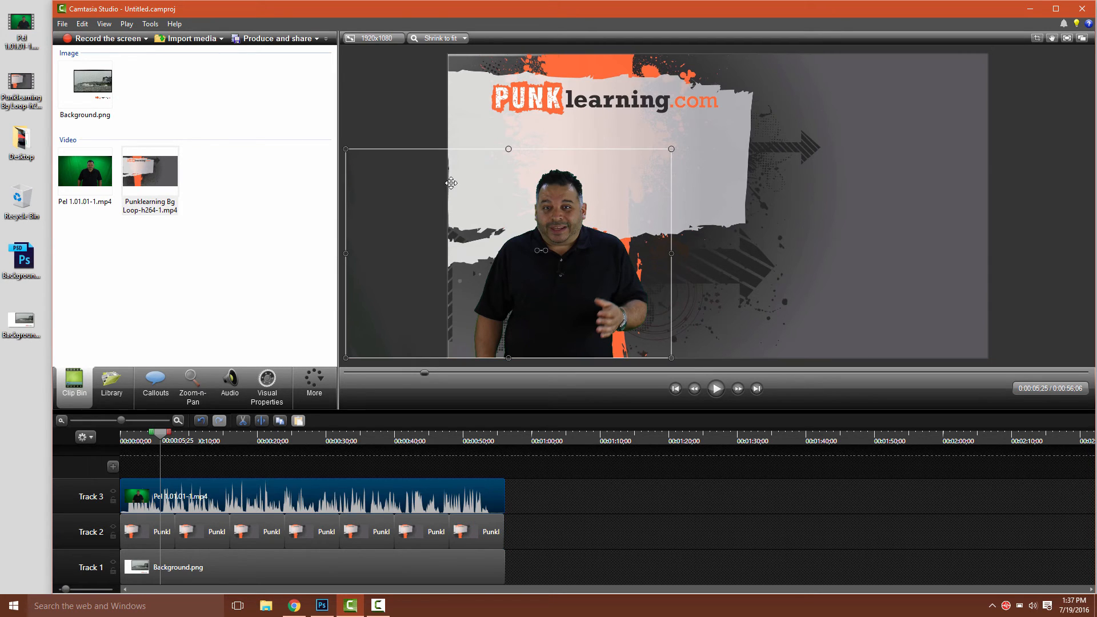
{"action": "left_click", "coordinate": [62, 22]}
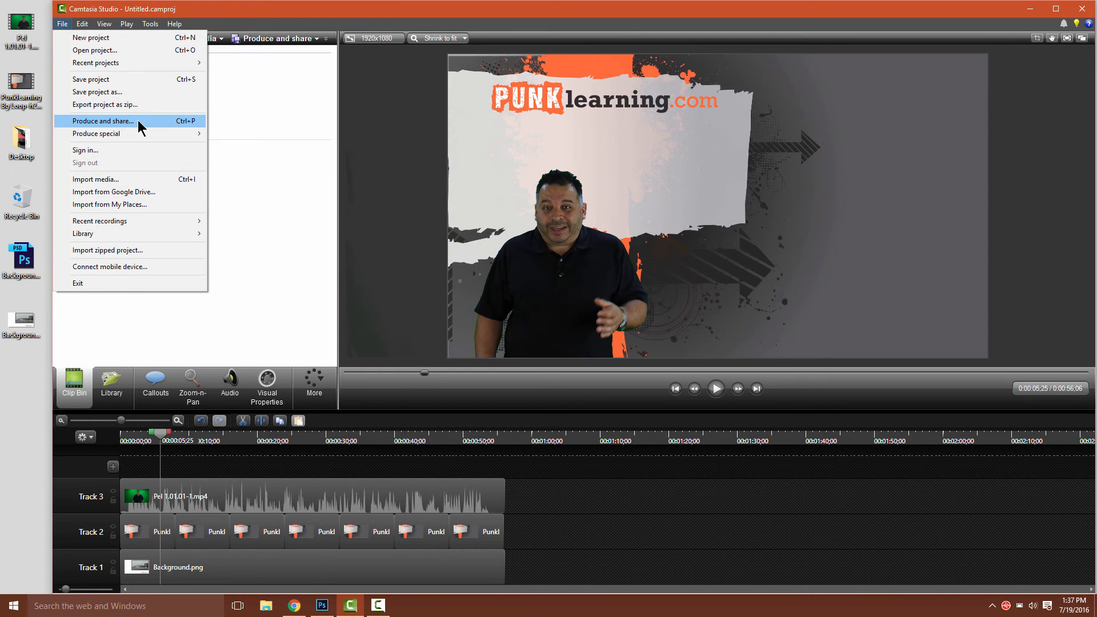
Start Produce and share with the Udemy 1920×1080 MP4 preset and continue.
{"action": "left_click", "coordinate": [103, 121]}
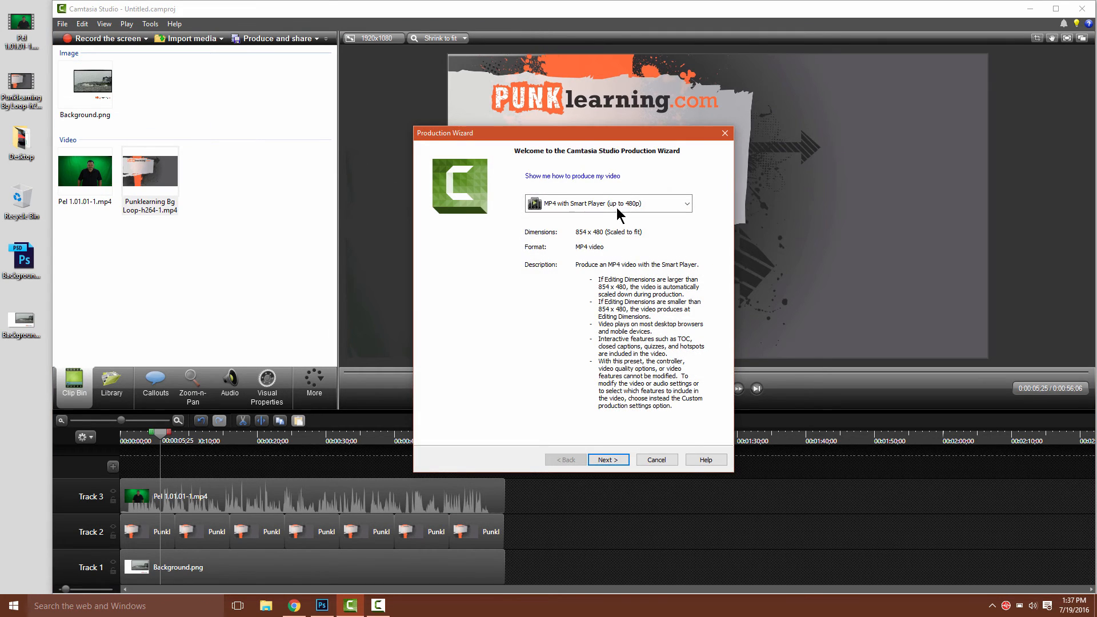
{"action": "left_click", "coordinate": [608, 202]}
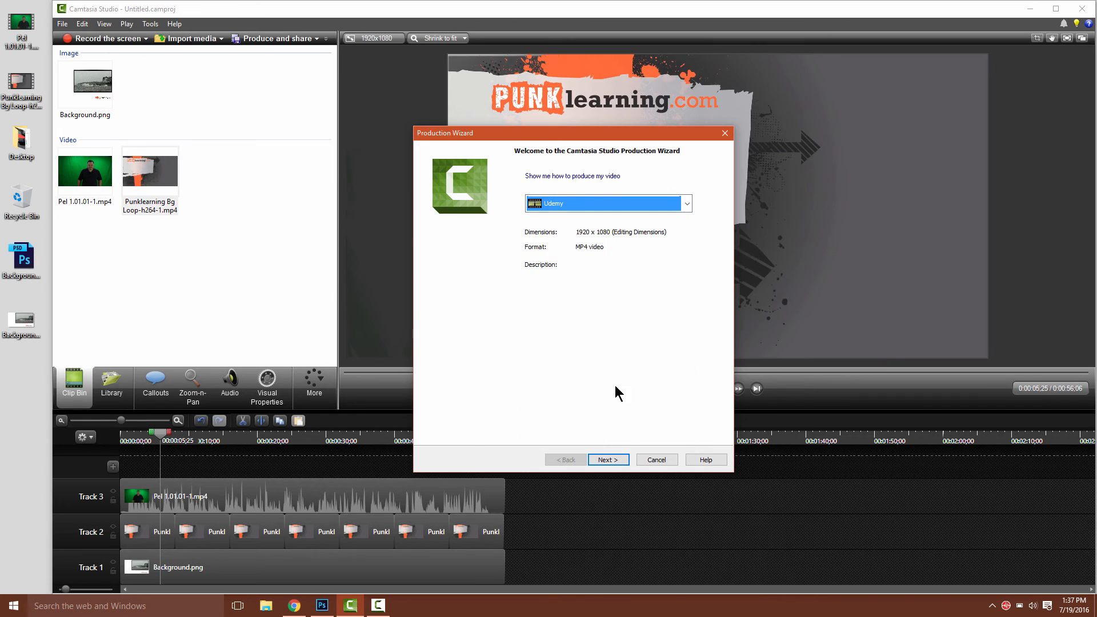
{"action": "mouse_move", "coordinate": [616, 250]}
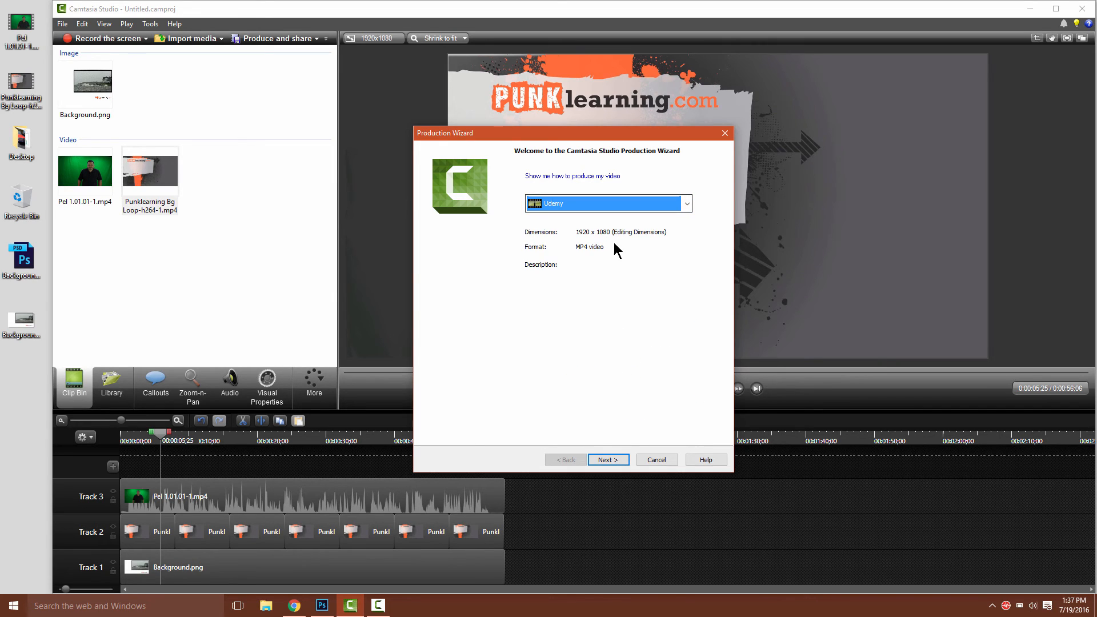
{"action": "mouse_move", "coordinate": [618, 258]}
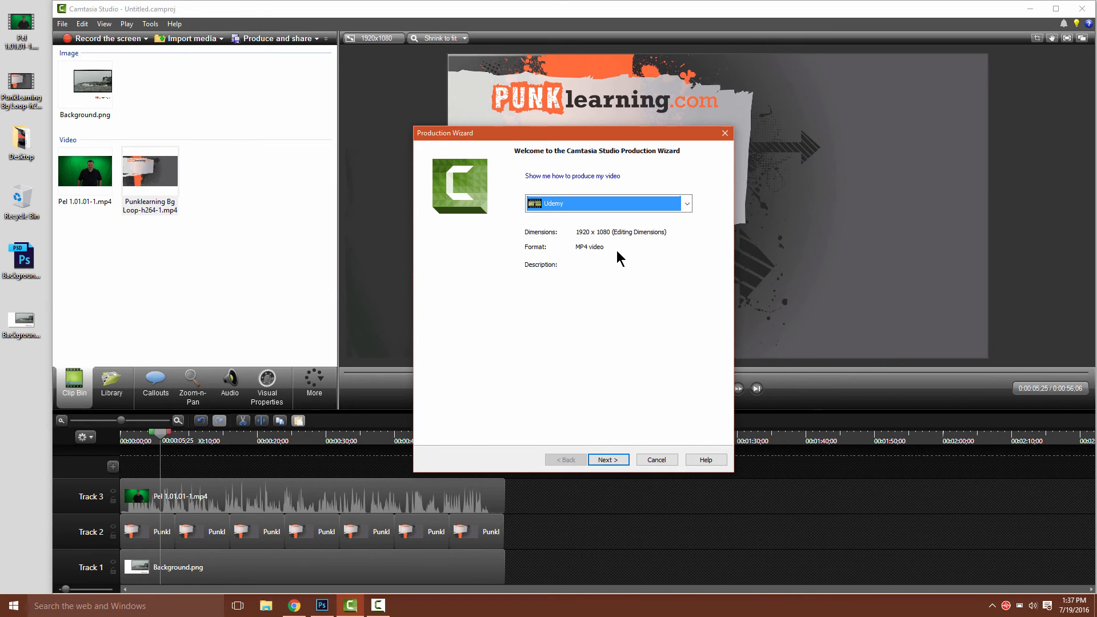
{"action": "mouse_move", "coordinate": [543, 240]}
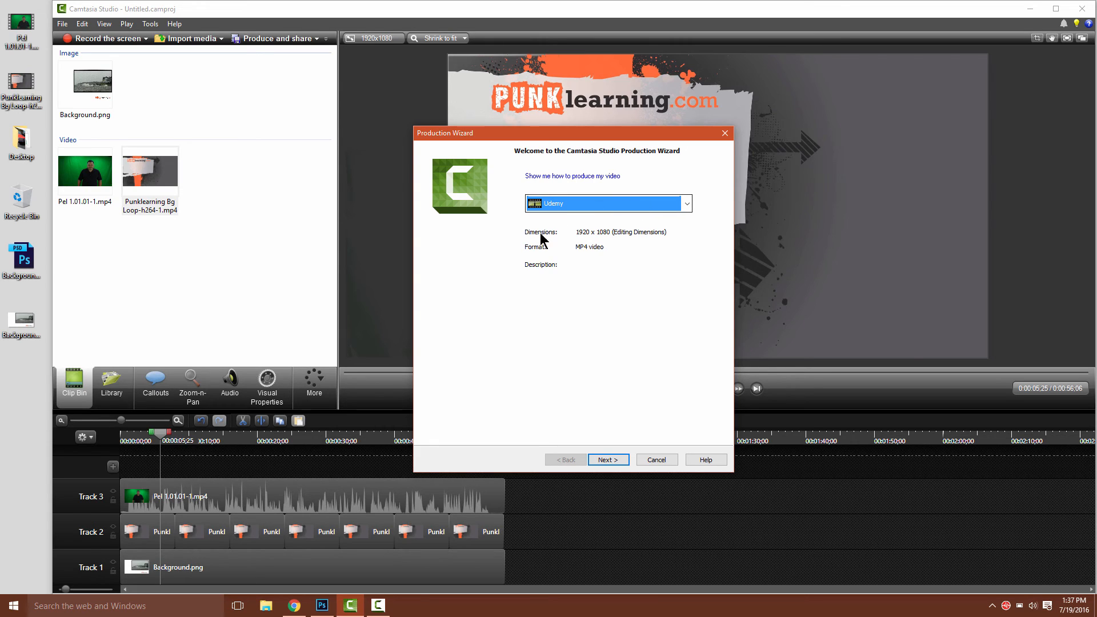
{"action": "left_click", "coordinate": [608, 459]}
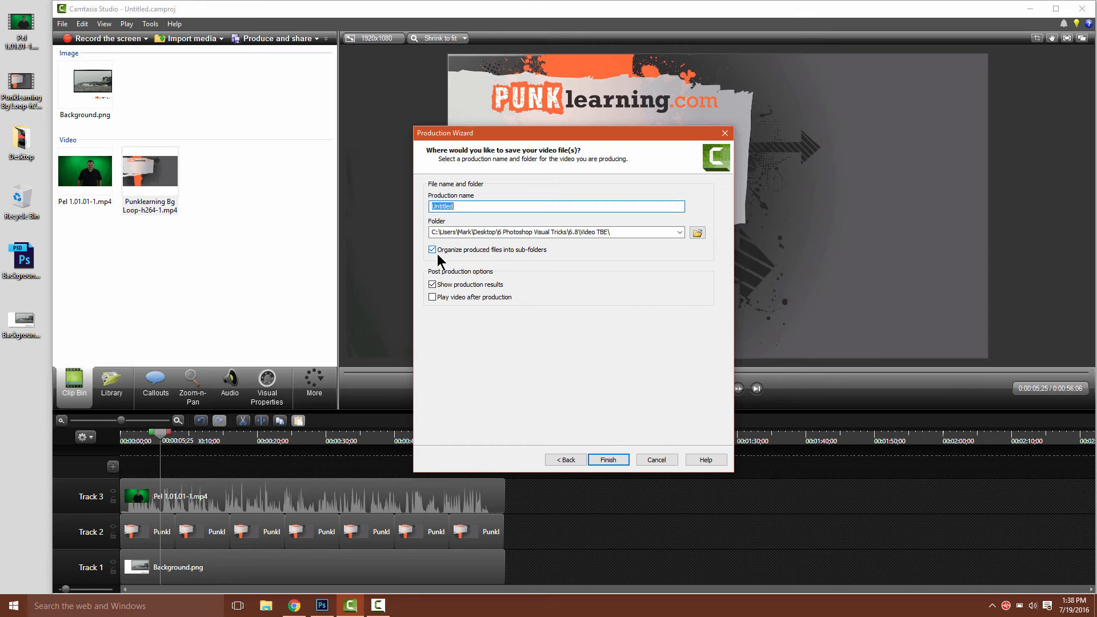
Render Untitled.mp4 to the Desktop without sub-folders, then close the production results.
{"action": "left_click", "coordinate": [432, 250]}
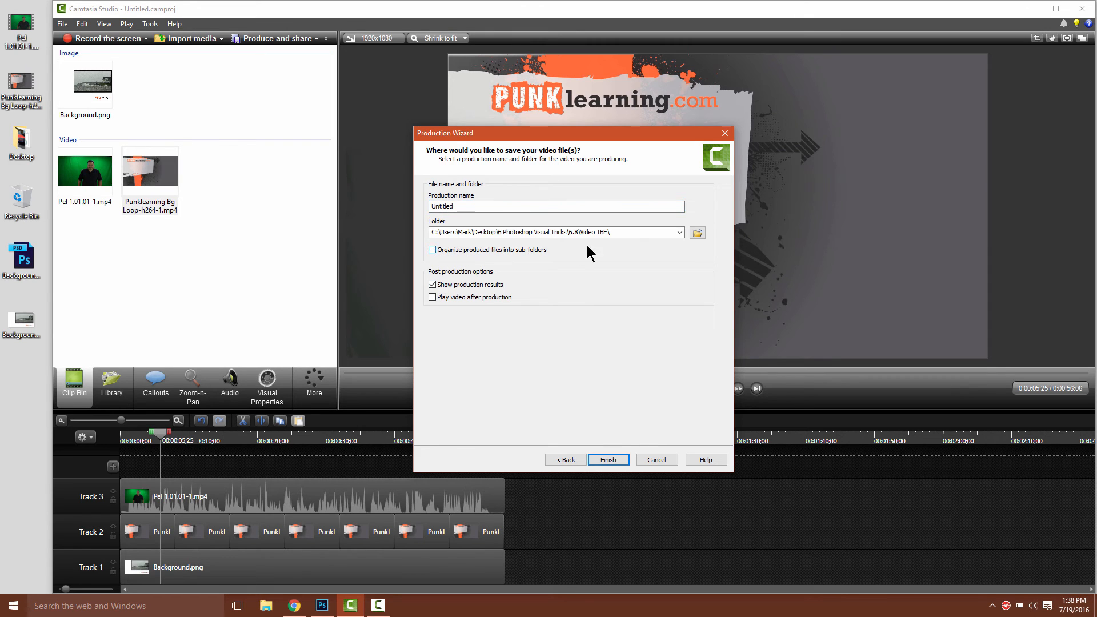
{"action": "left_click", "coordinate": [697, 233]}
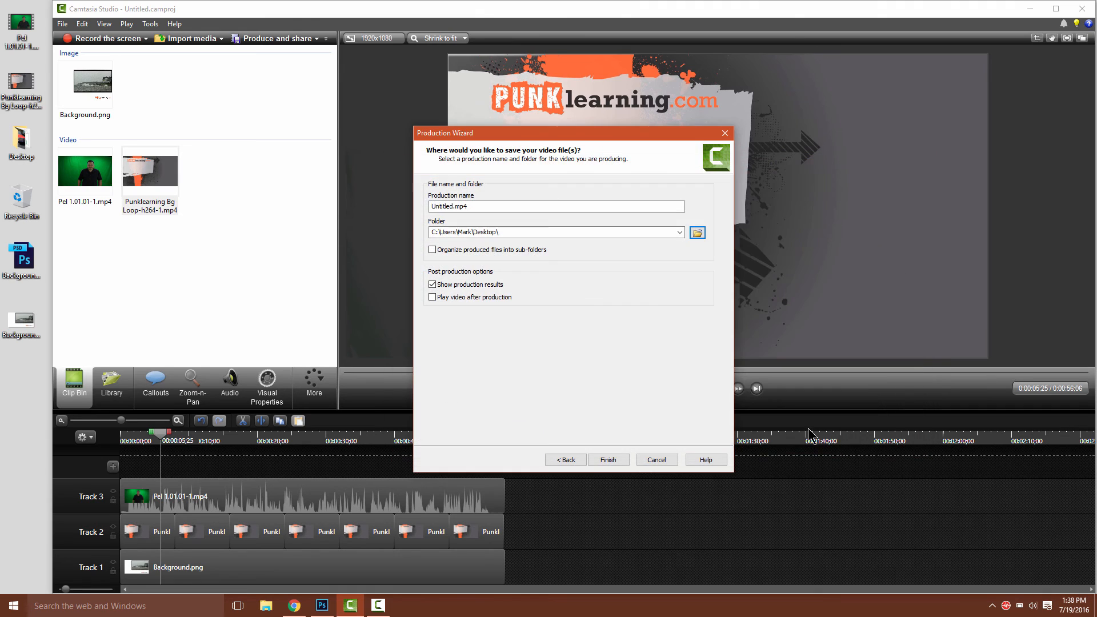
{"action": "left_click", "coordinate": [607, 459]}
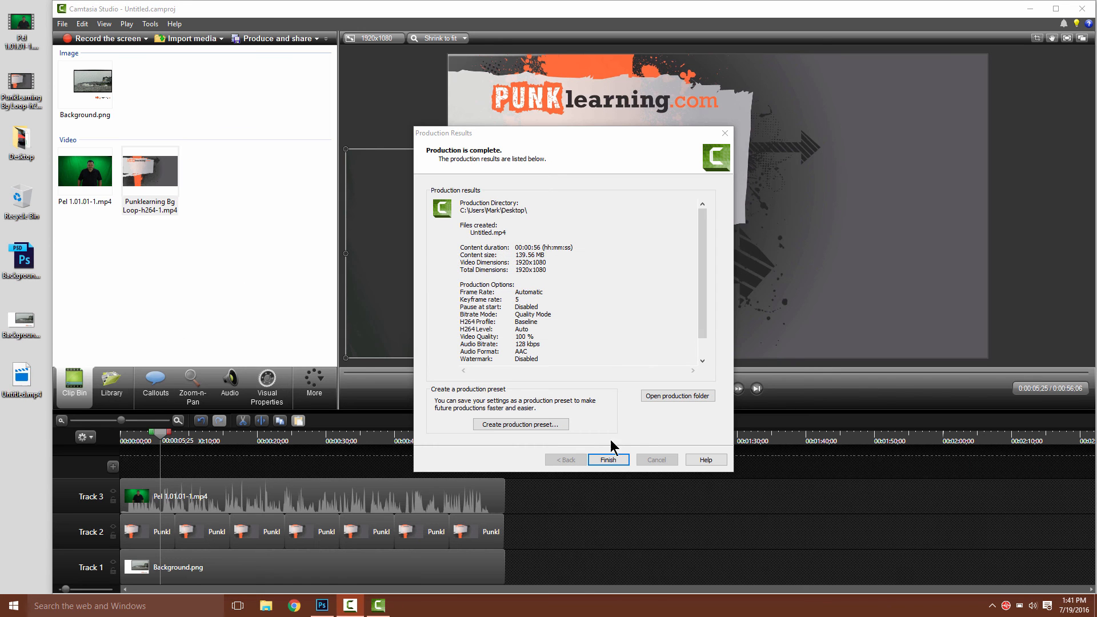
{"action": "left_click", "coordinate": [607, 460]}
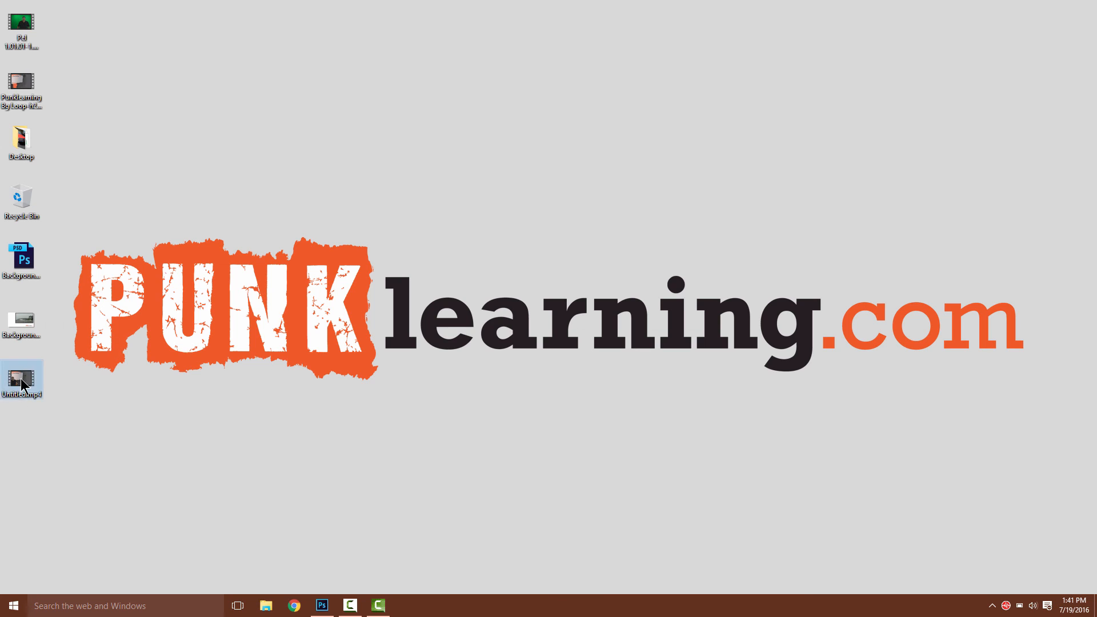
Play Untitled.mp4 from the desktop in Movies & TV.
{"action": "double_click", "coordinate": [21, 378]}
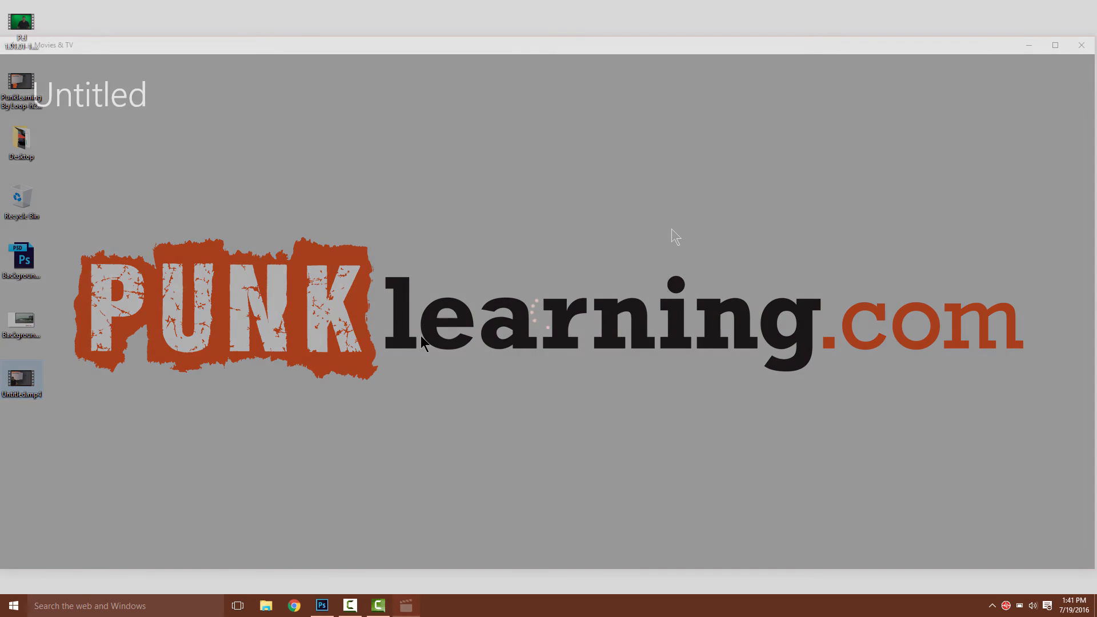